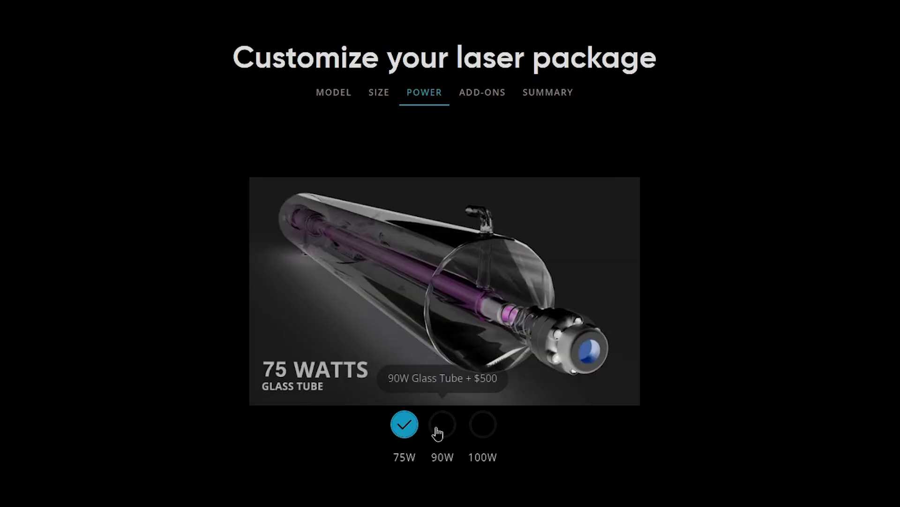
Step: Return to the Size tab of the laser package configurator with Mira 9 selected ($9995)
click(482, 424)
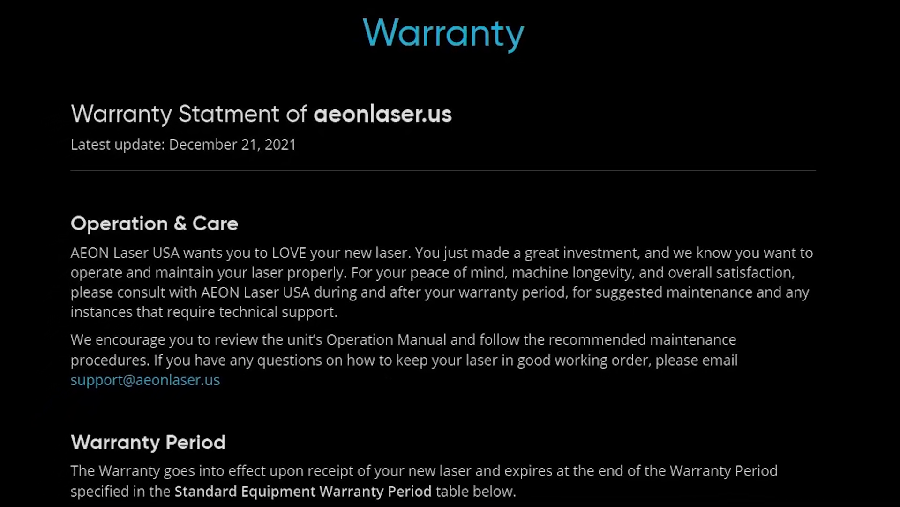
scroll(down, 3)
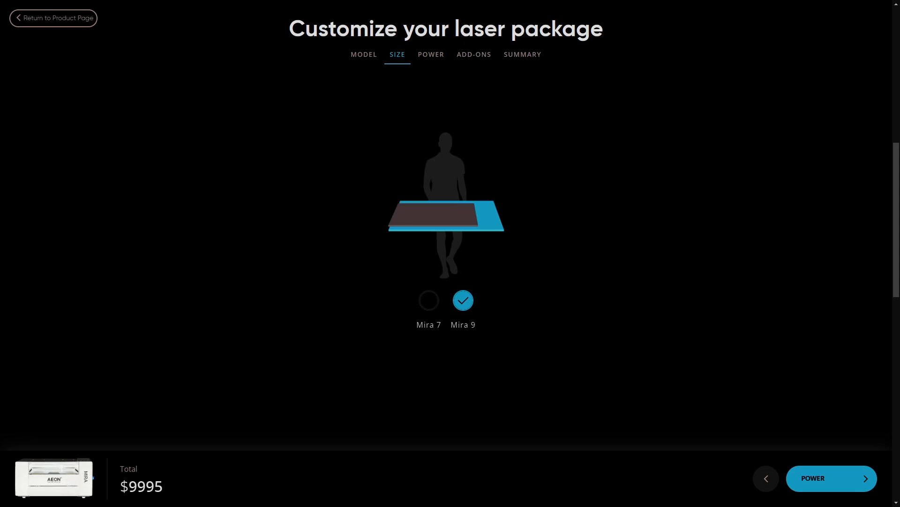
mouse_move(462, 299)
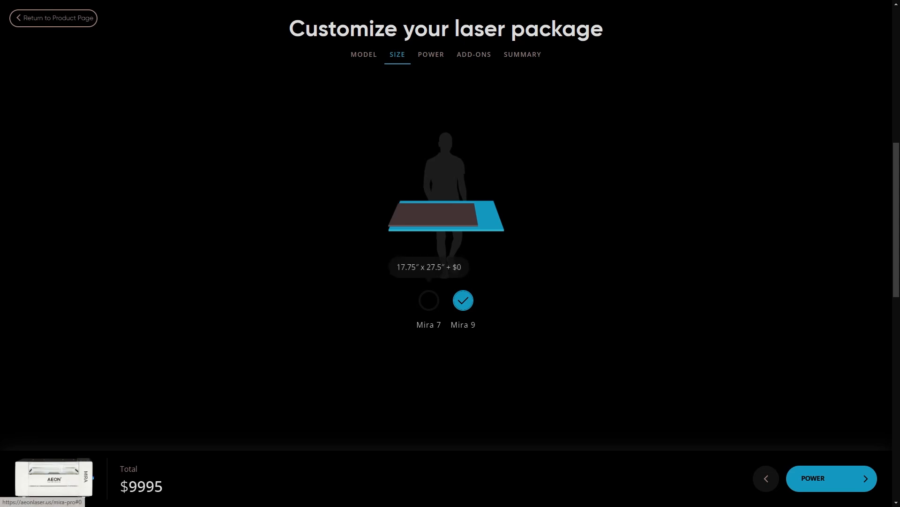
Step: Pick the 100W glass tube, review the $12189 summary, and return to the MIRA Pro page
click(428, 299)
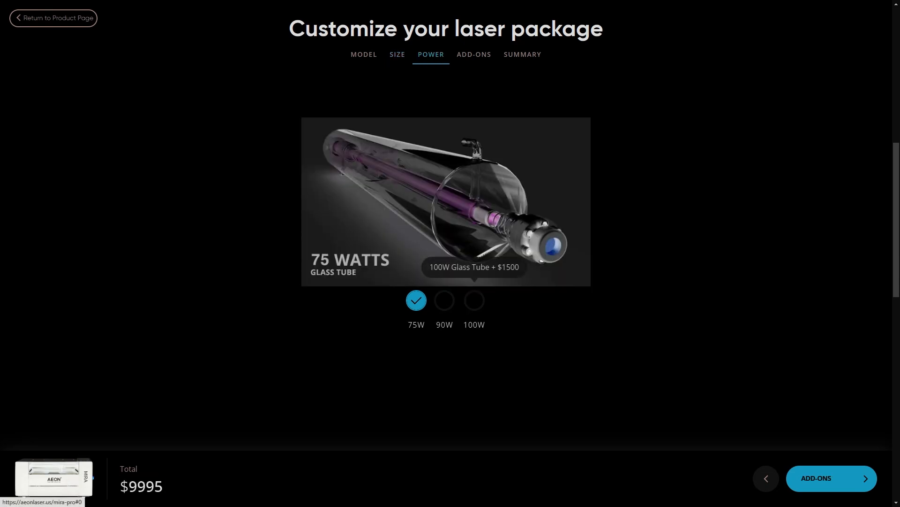
click(474, 300)
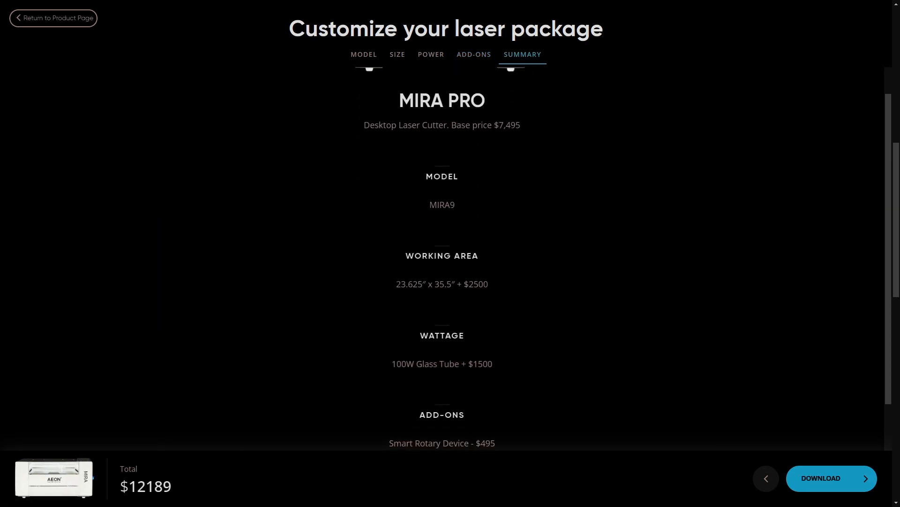
scroll(down, 3)
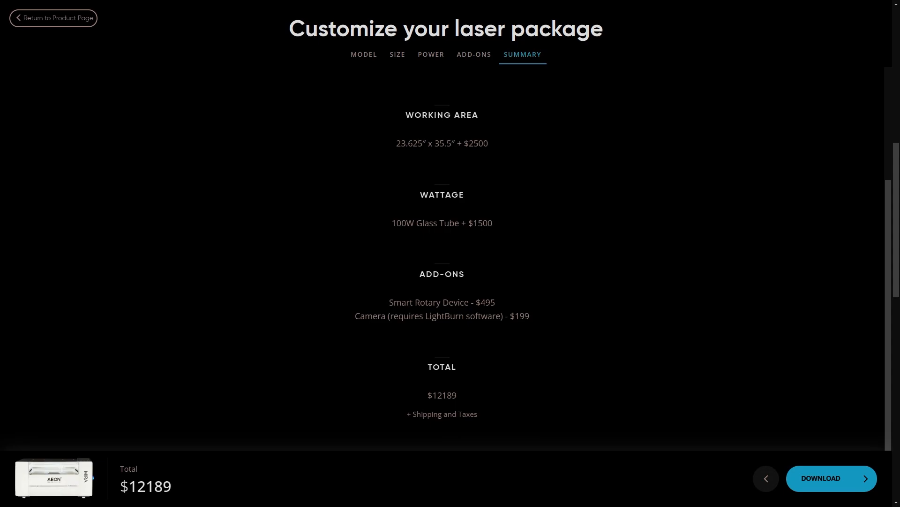
click(53, 18)
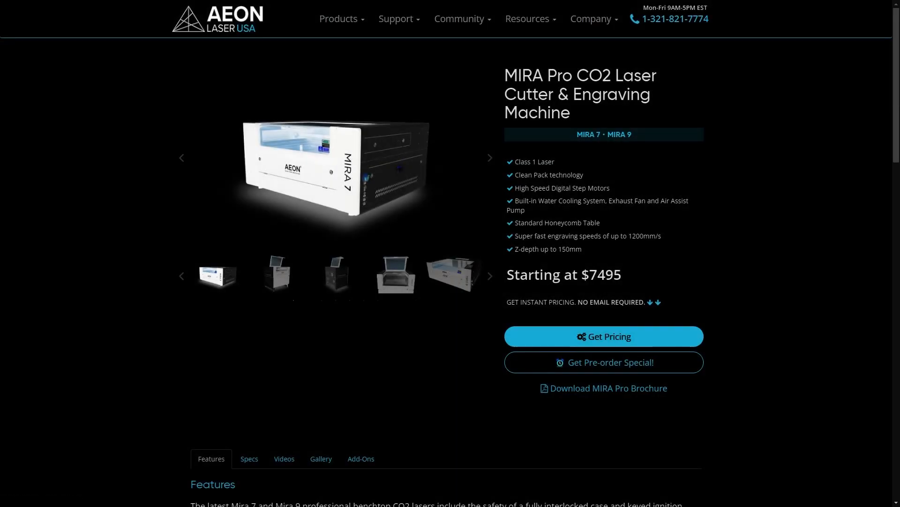
Step: Reopen the pricing configurator to show the MIRA9, 100W summary at $12189
click(603, 335)
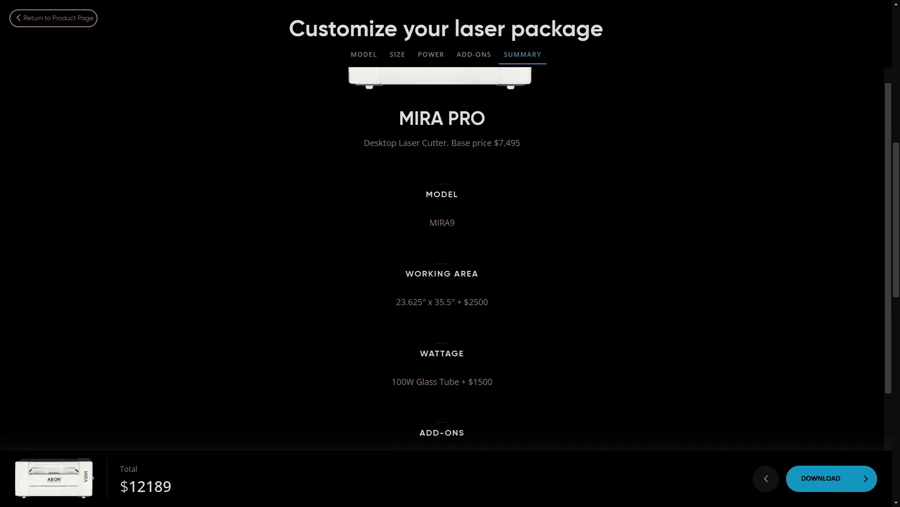
Step: Scroll the $12189 summary, then view Thunder Laser's Nova and Odin lineup with prices
scroll(down, 3)
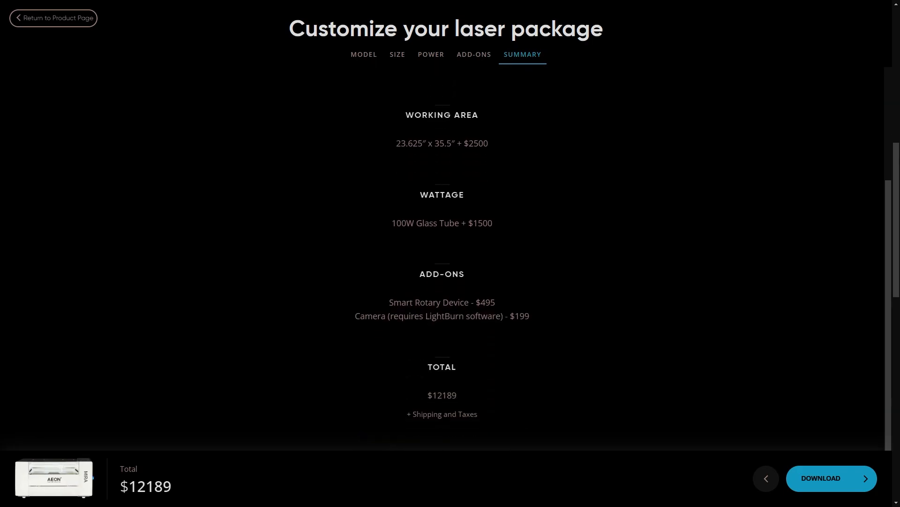
click(53, 18)
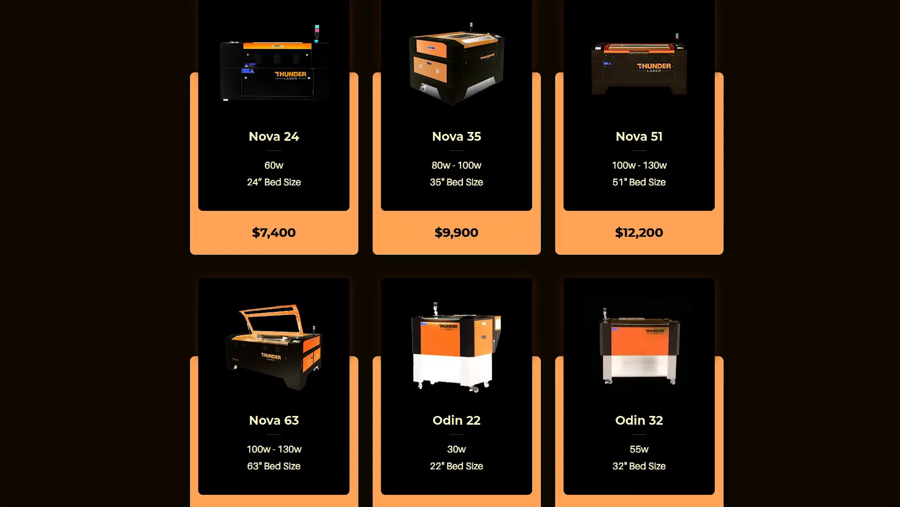
scroll(down, 3)
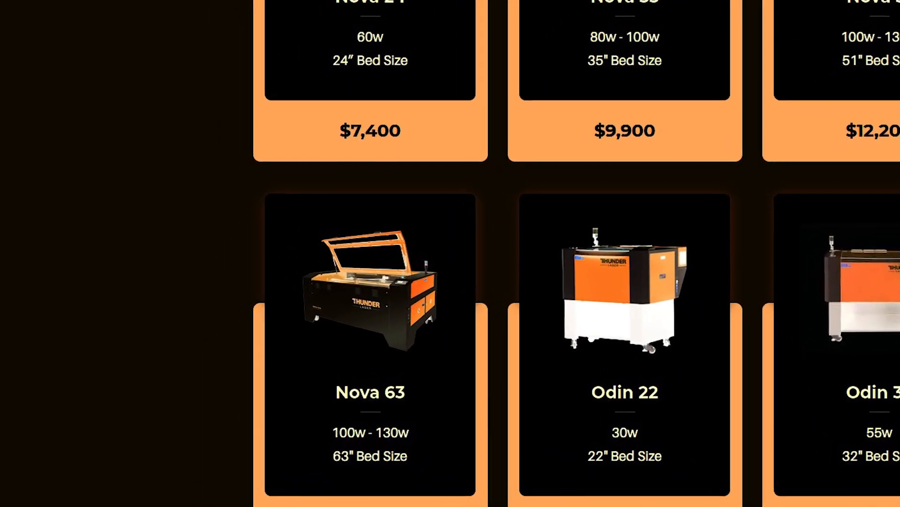
scroll(down, 3)
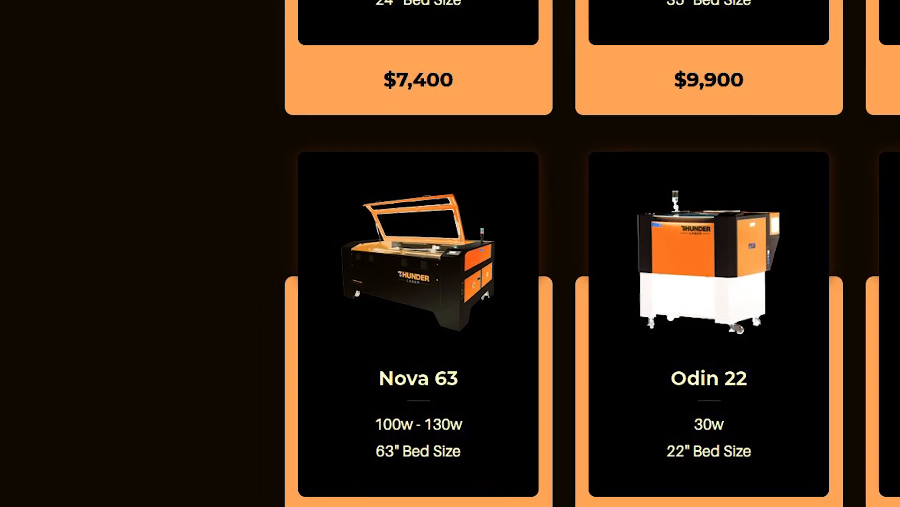